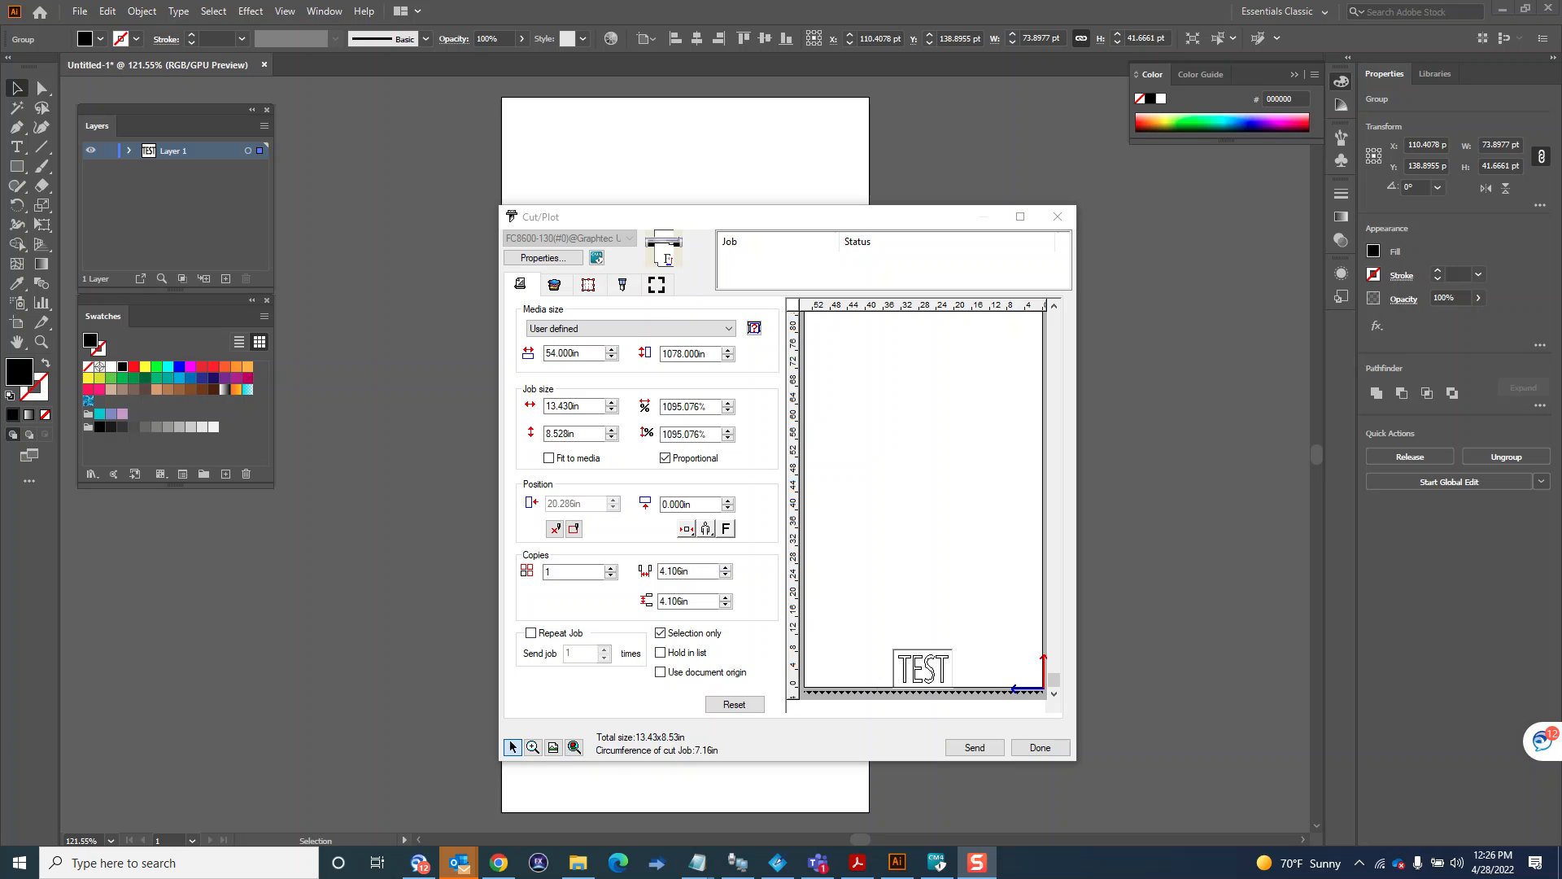
{"action": "mouse_move", "coordinate": [498, 269]}
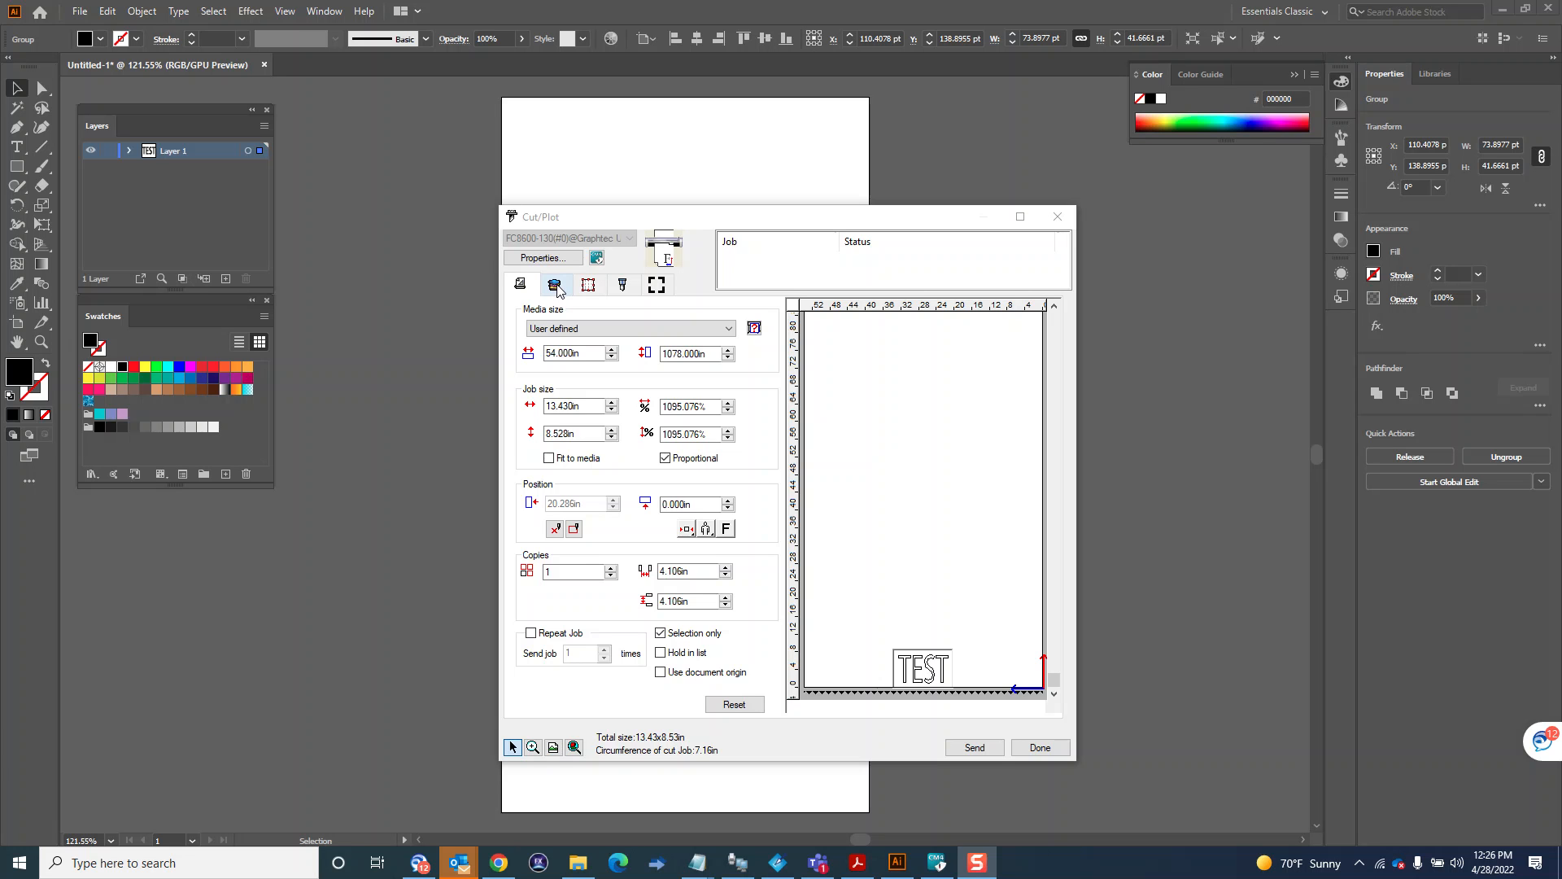
Show the per-layer cutting conditions for the TEST job in Cut/Plot
{"action": "left_click", "coordinate": [556, 284]}
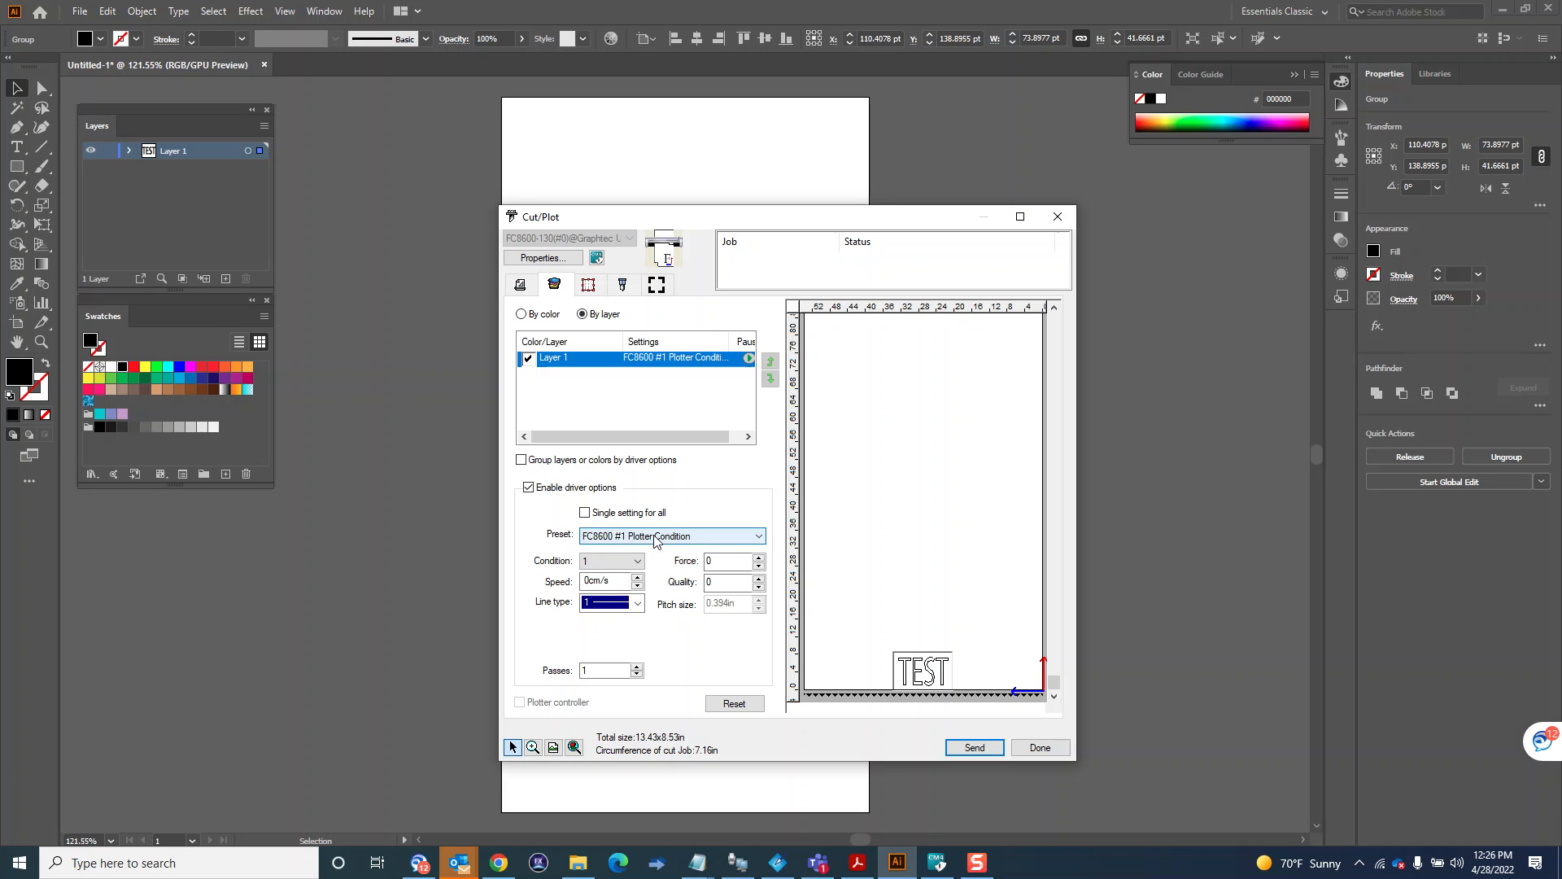
Keep the current preset and disable driver options so Layer 1 uses FC8600-130 settings
{"action": "left_click", "coordinate": [757, 535]}
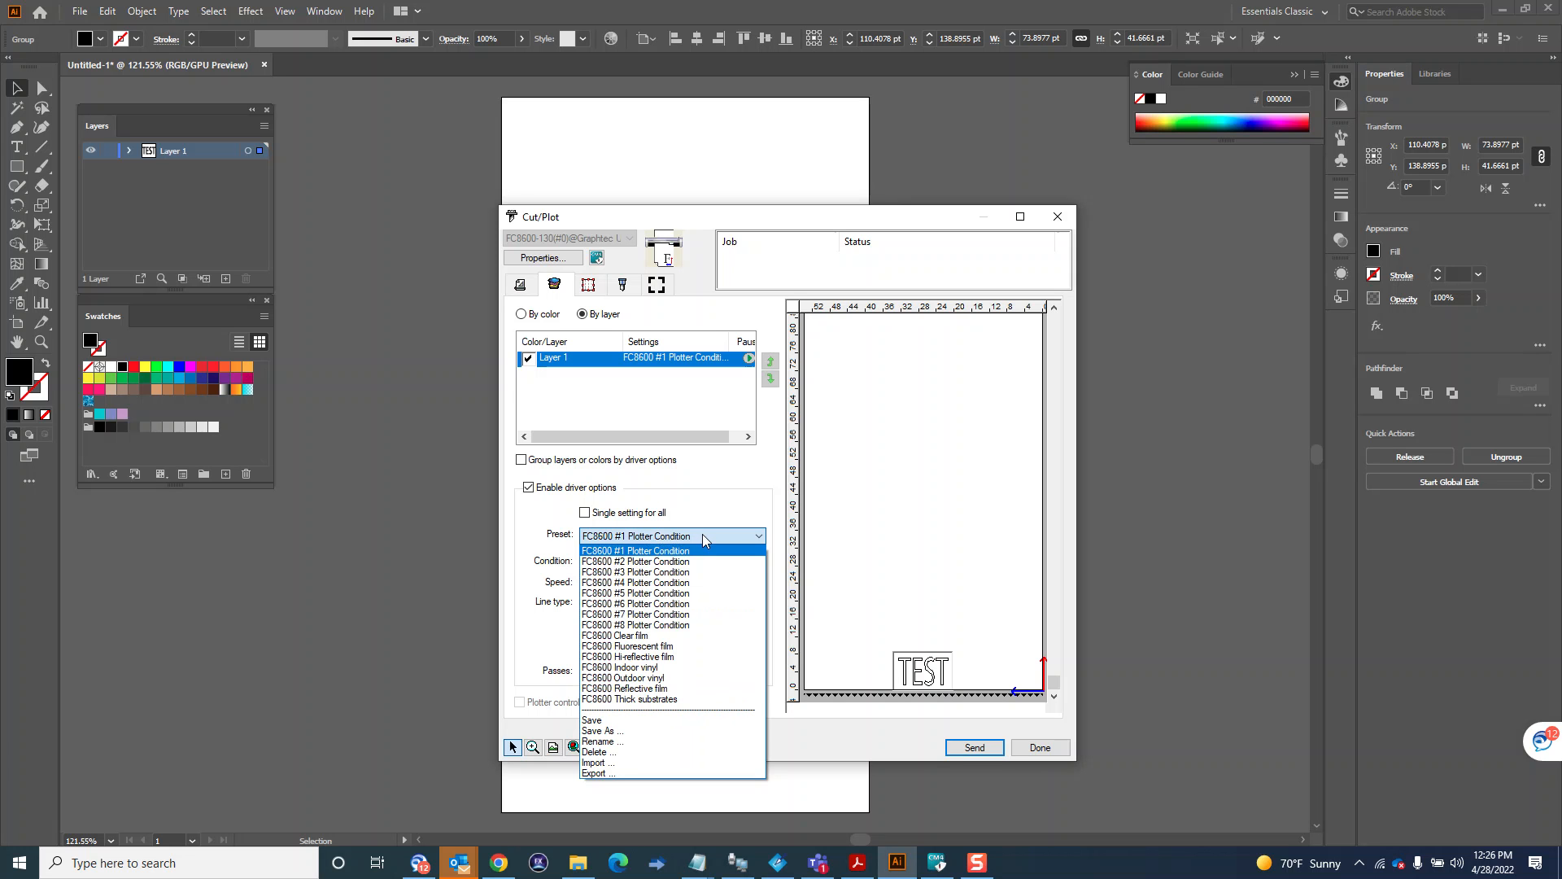
{"action": "left_click", "coordinate": [638, 550]}
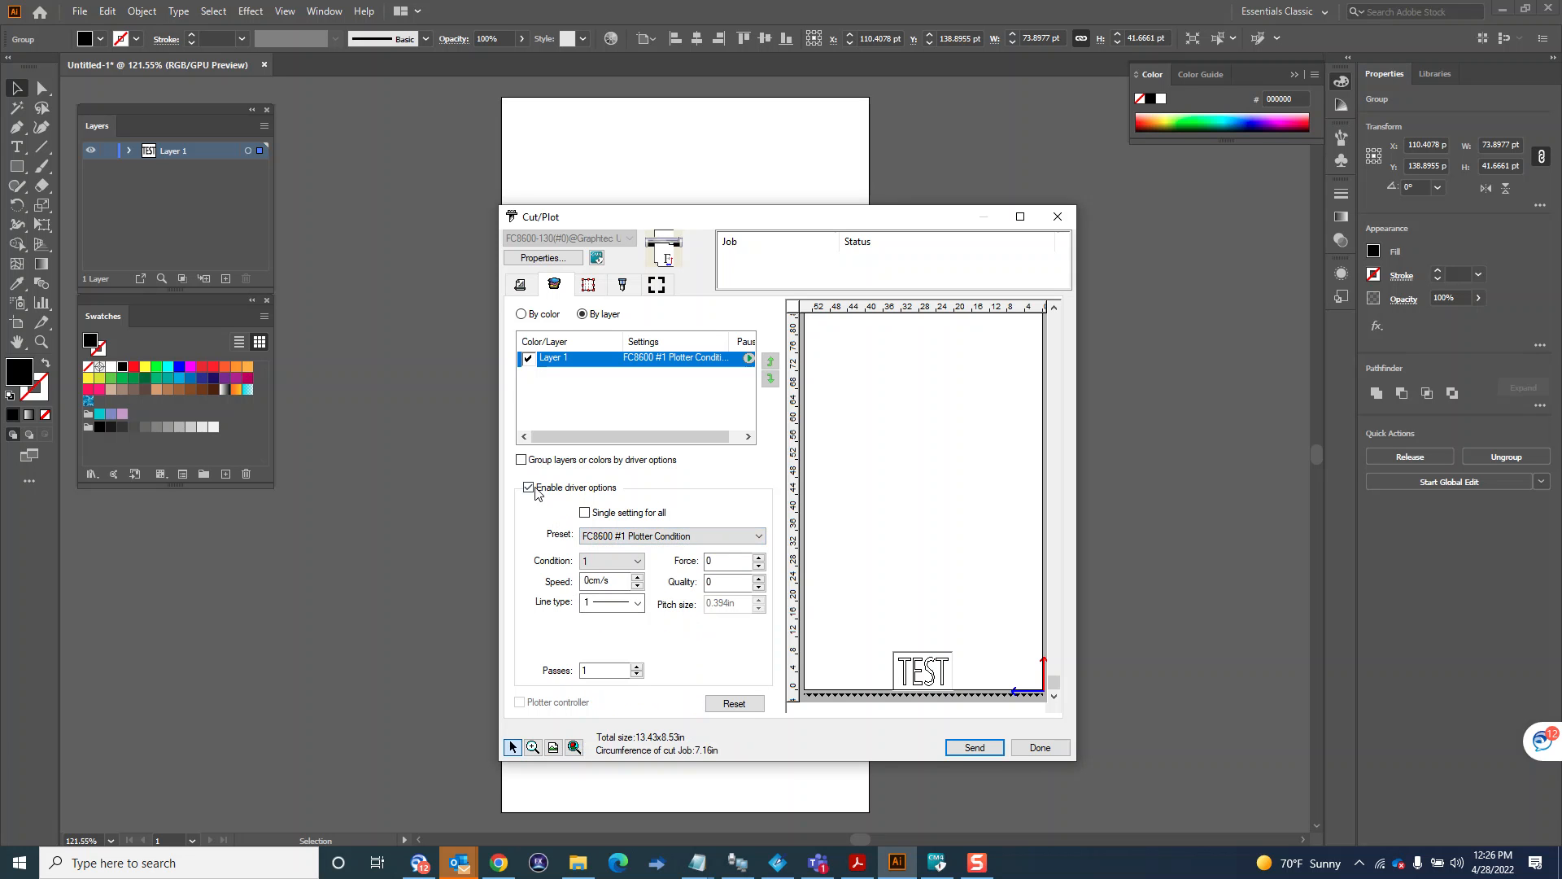
{"action": "left_click", "coordinate": [529, 486]}
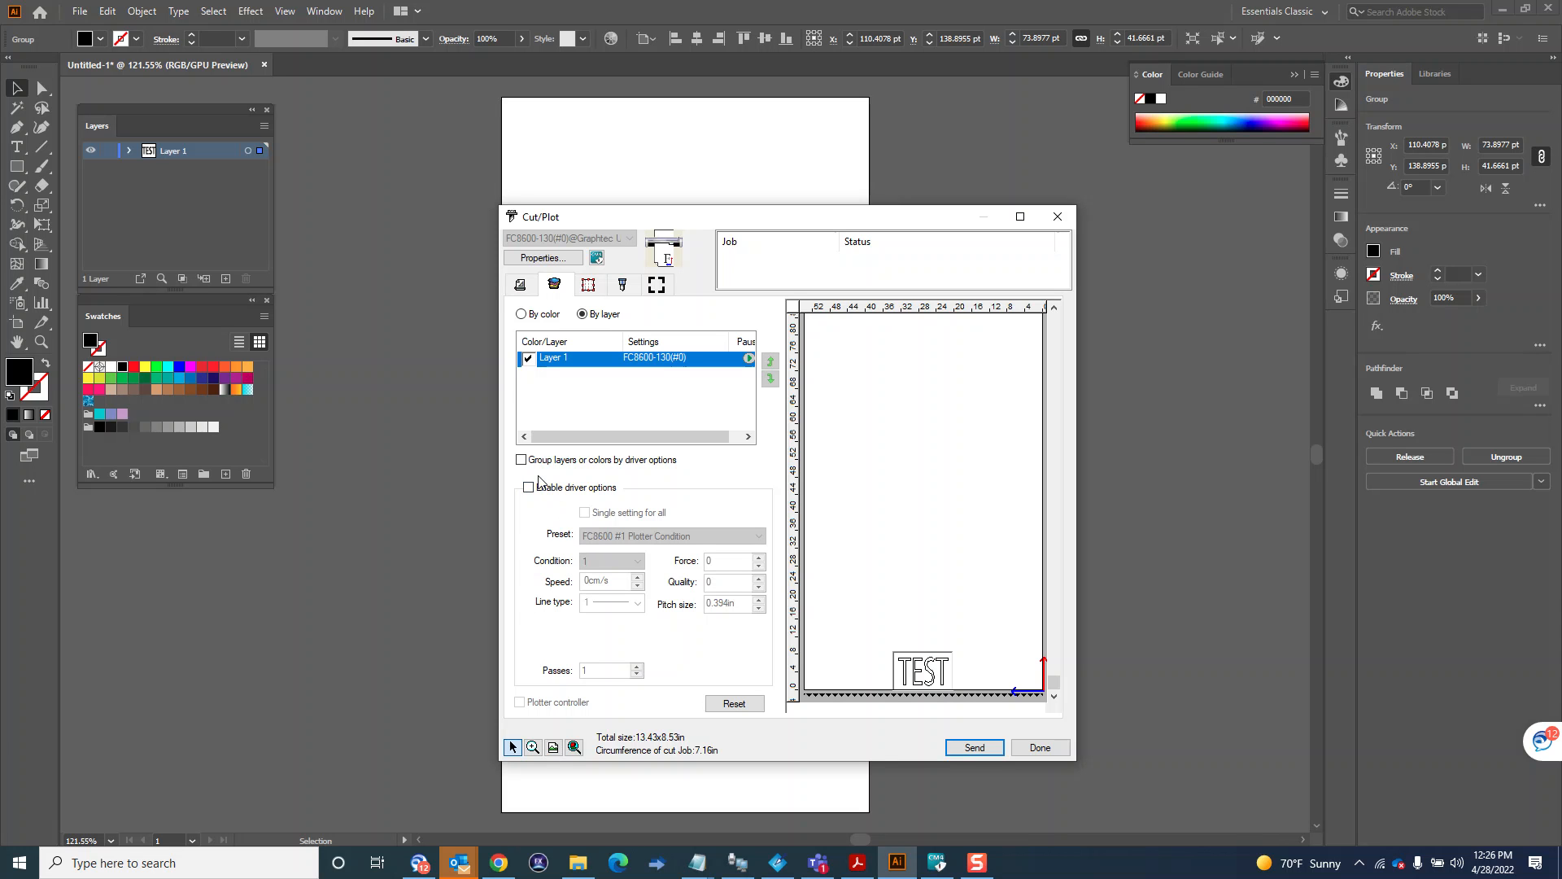
{"action": "mouse_move", "coordinate": [599, 397]}
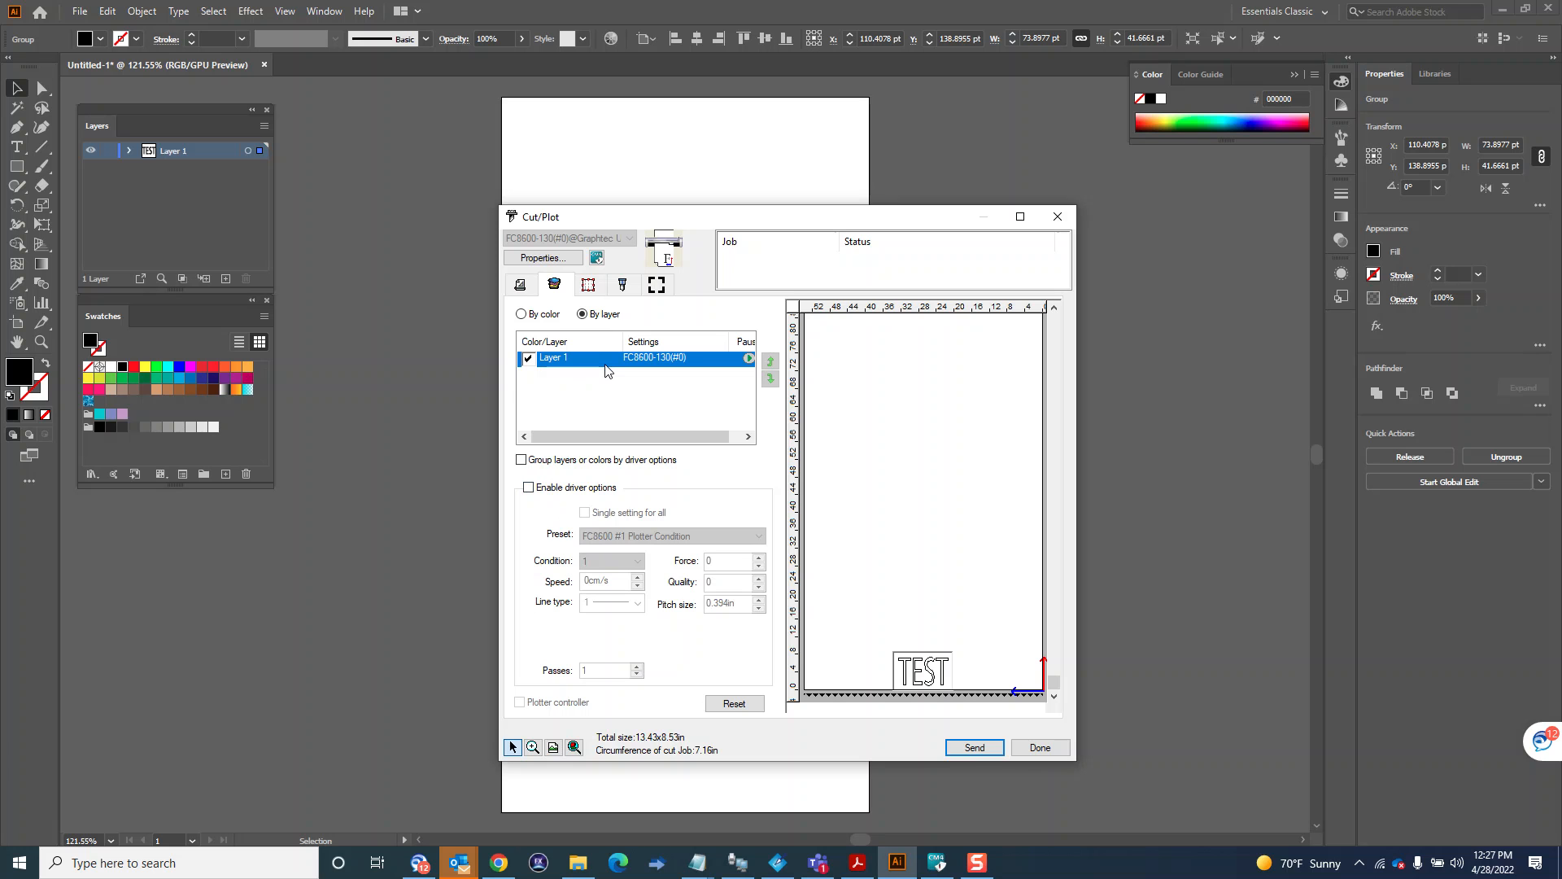
{"action": "mouse_move", "coordinate": [597, 350]}
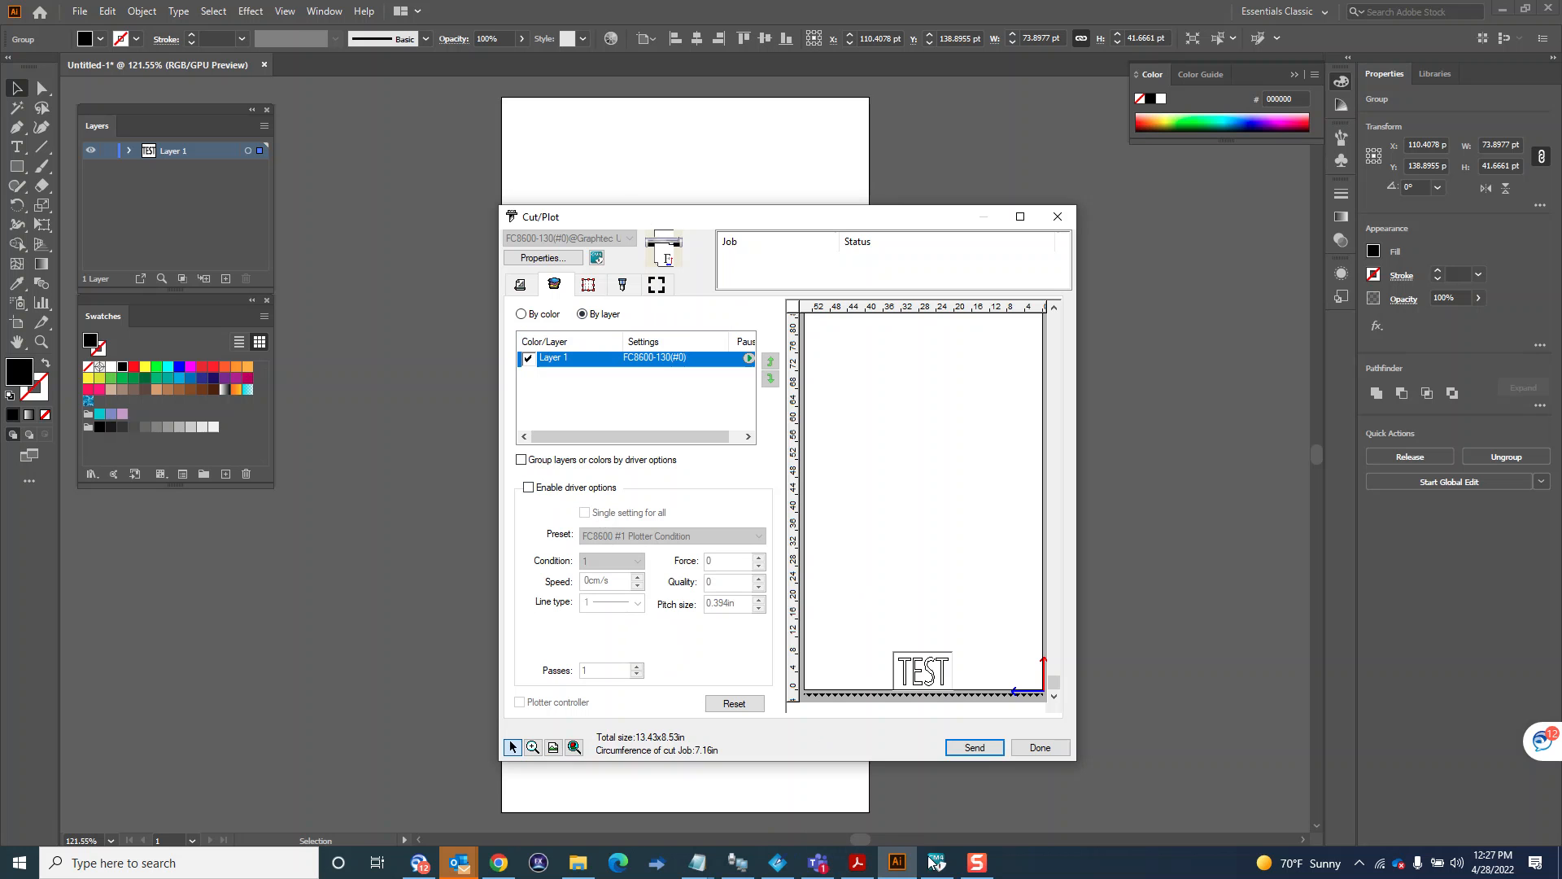
Bring up Default Job Properties for the FC8600-130(#0) cutter from the main window
{"action": "left_click", "coordinate": [934, 863]}
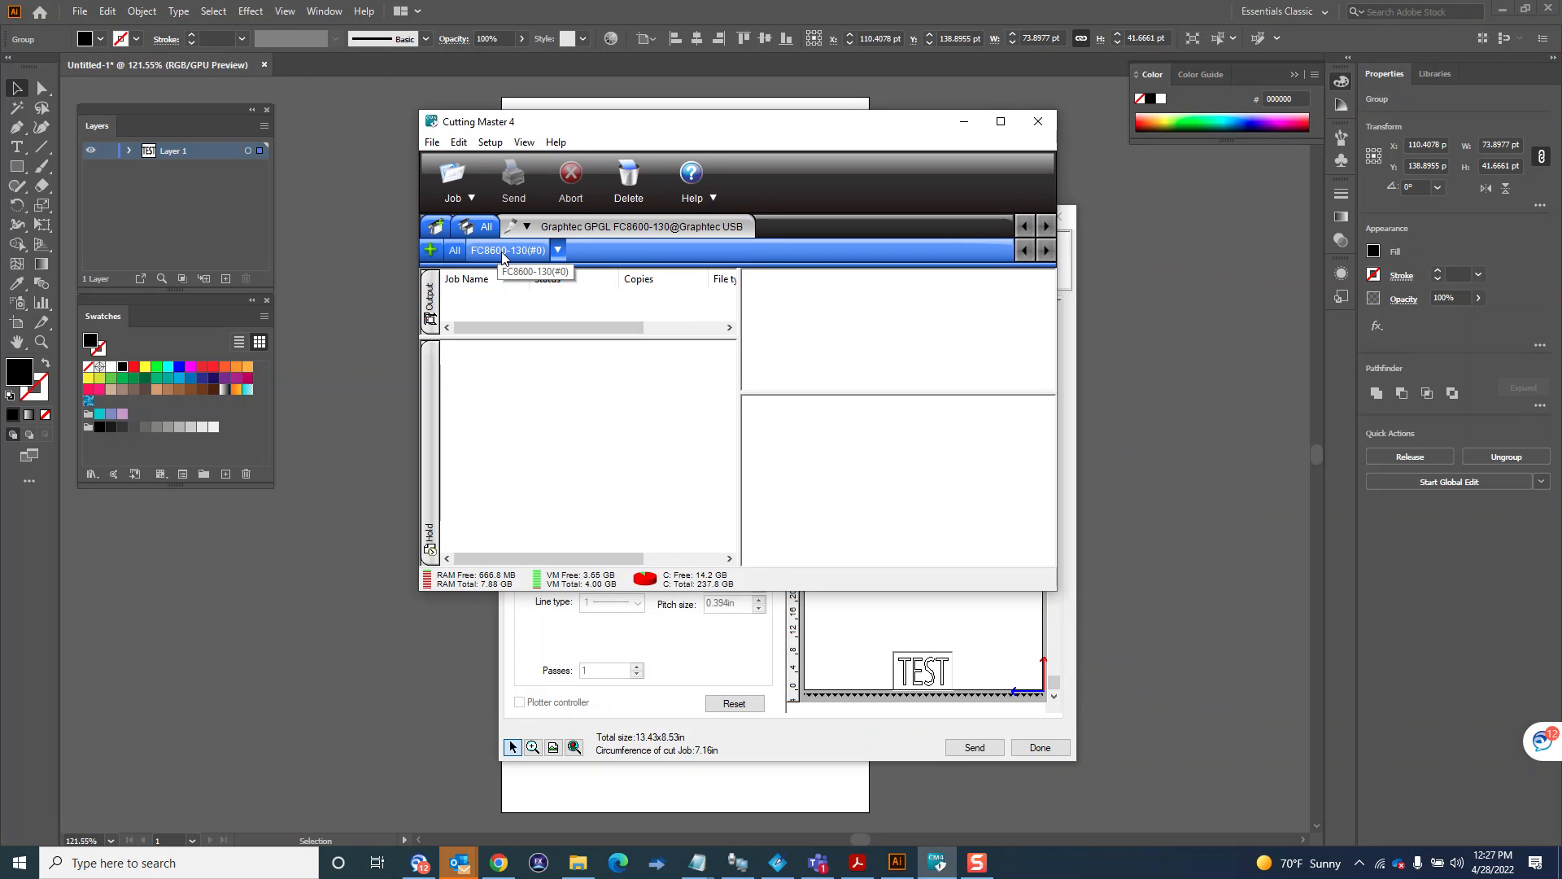
{"action": "left_click", "coordinate": [555, 251]}
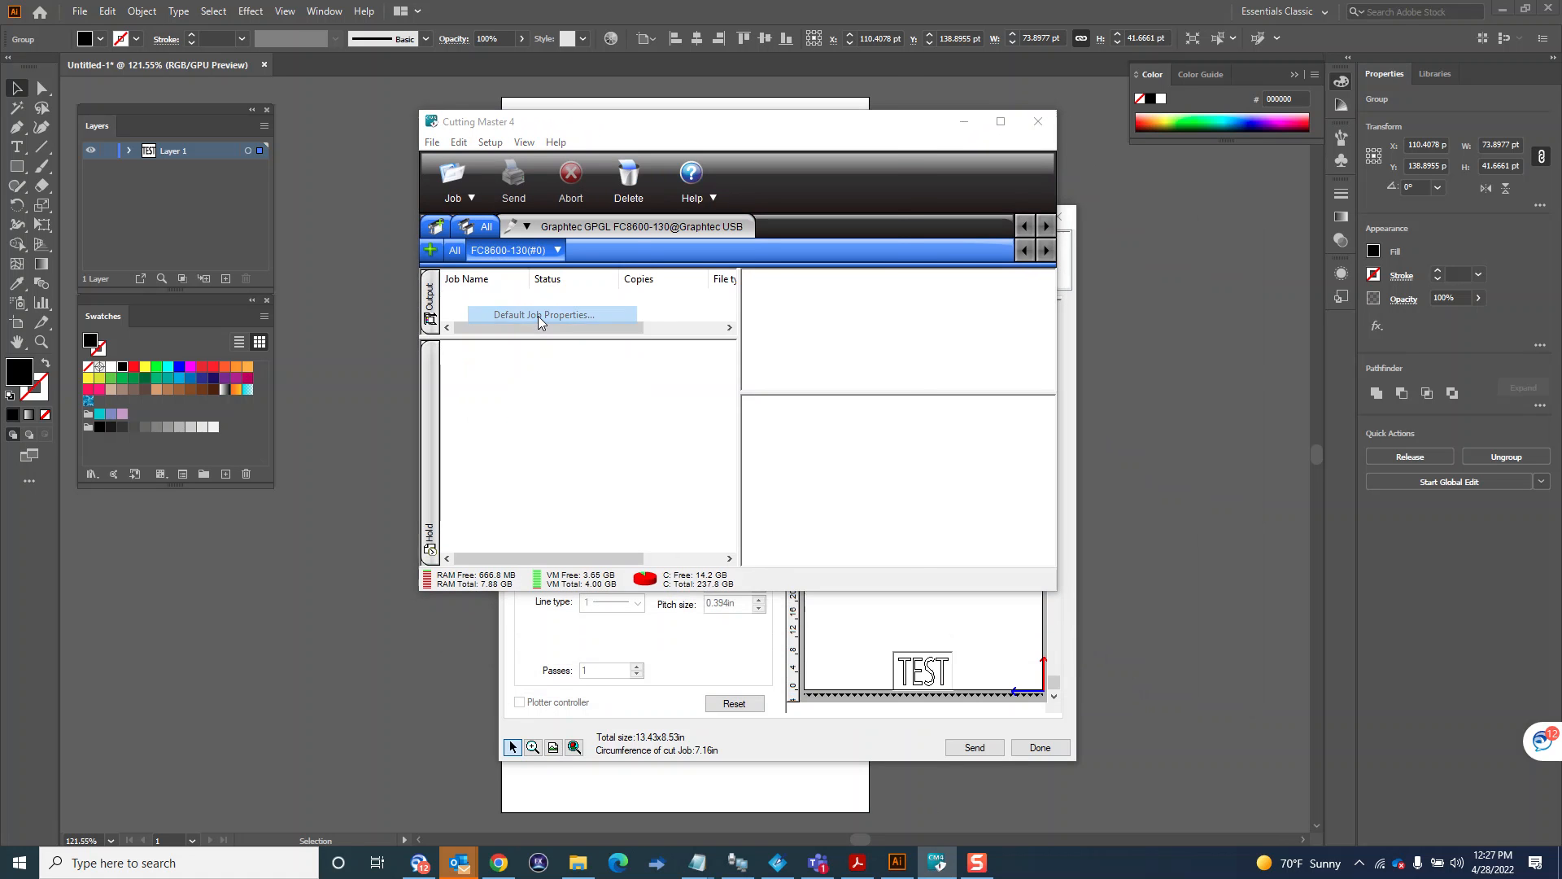
{"action": "left_click", "coordinate": [544, 314]}
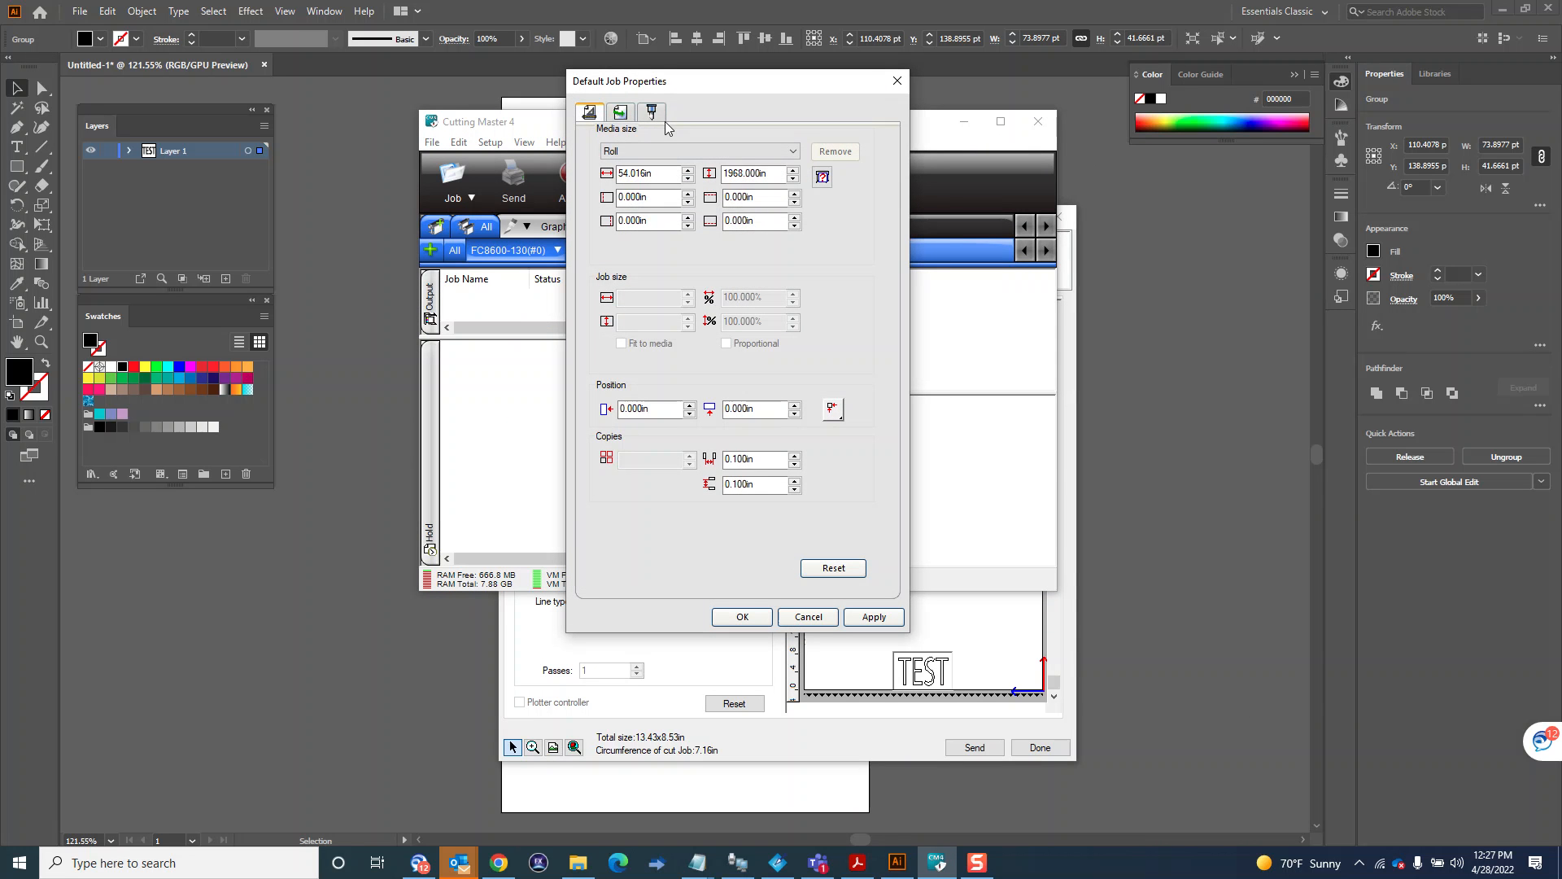
Review the Options and Cutter Options defaults, then confirm the default job properties with OK
{"action": "left_click", "coordinate": [649, 111]}
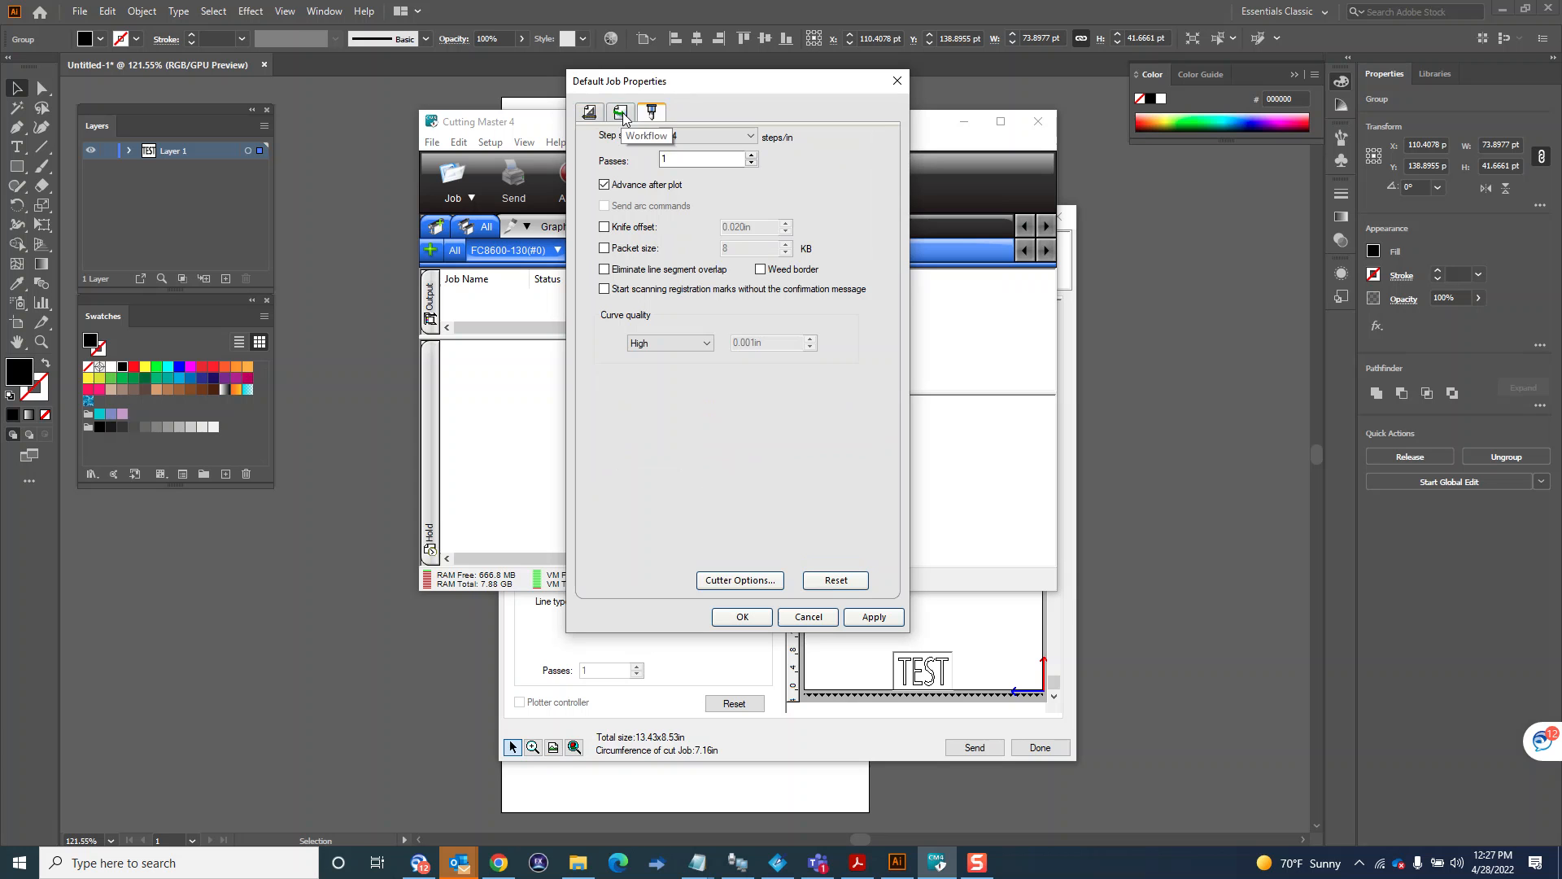
{"action": "left_click", "coordinate": [618, 113]}
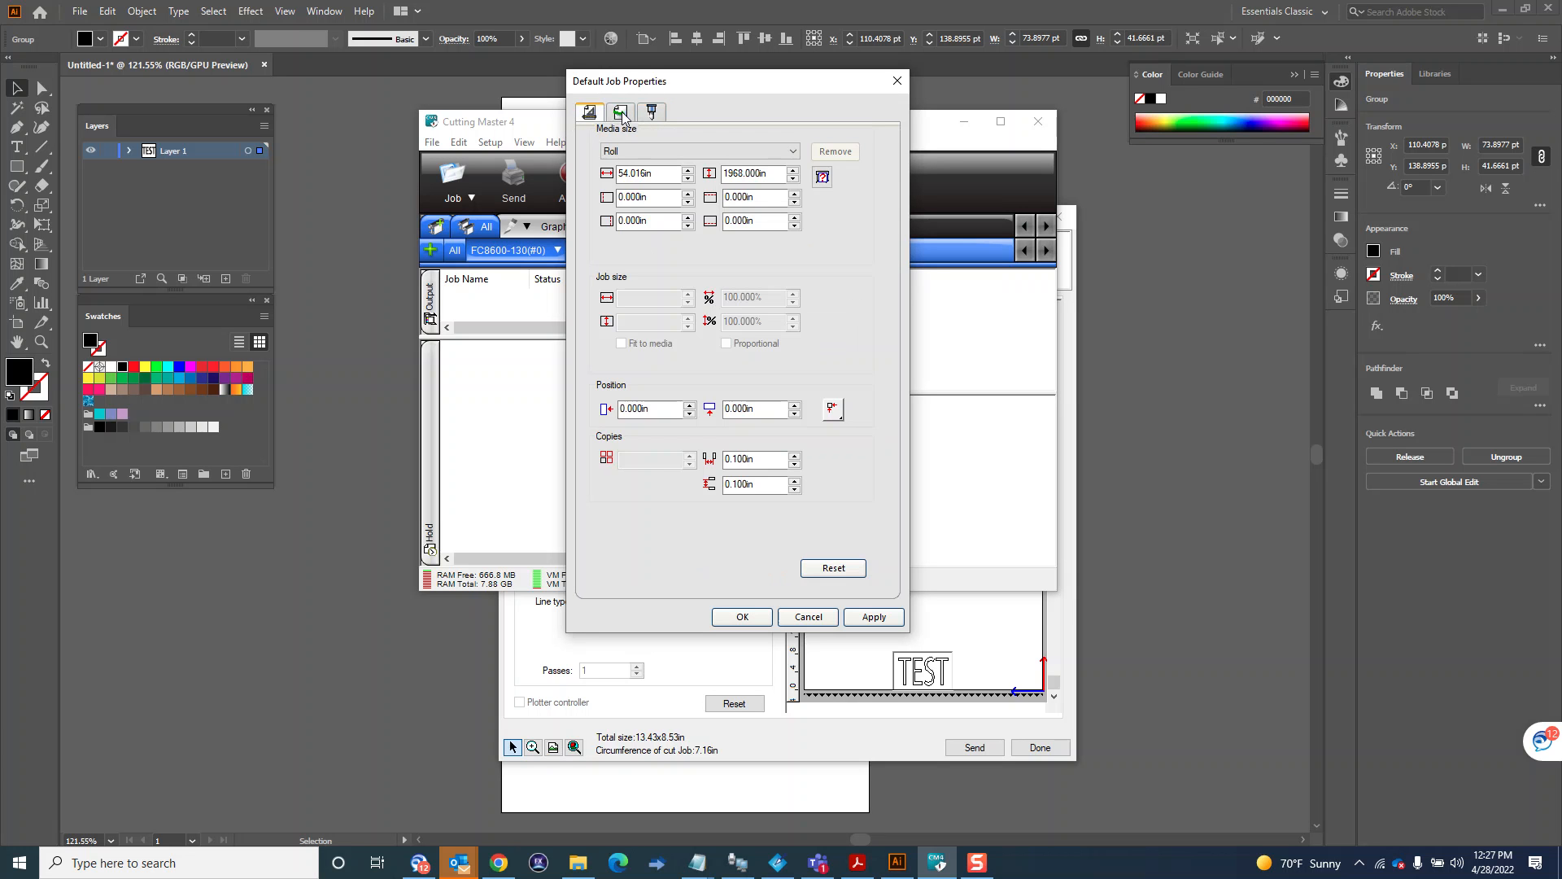
{"action": "left_click", "coordinate": [650, 112]}
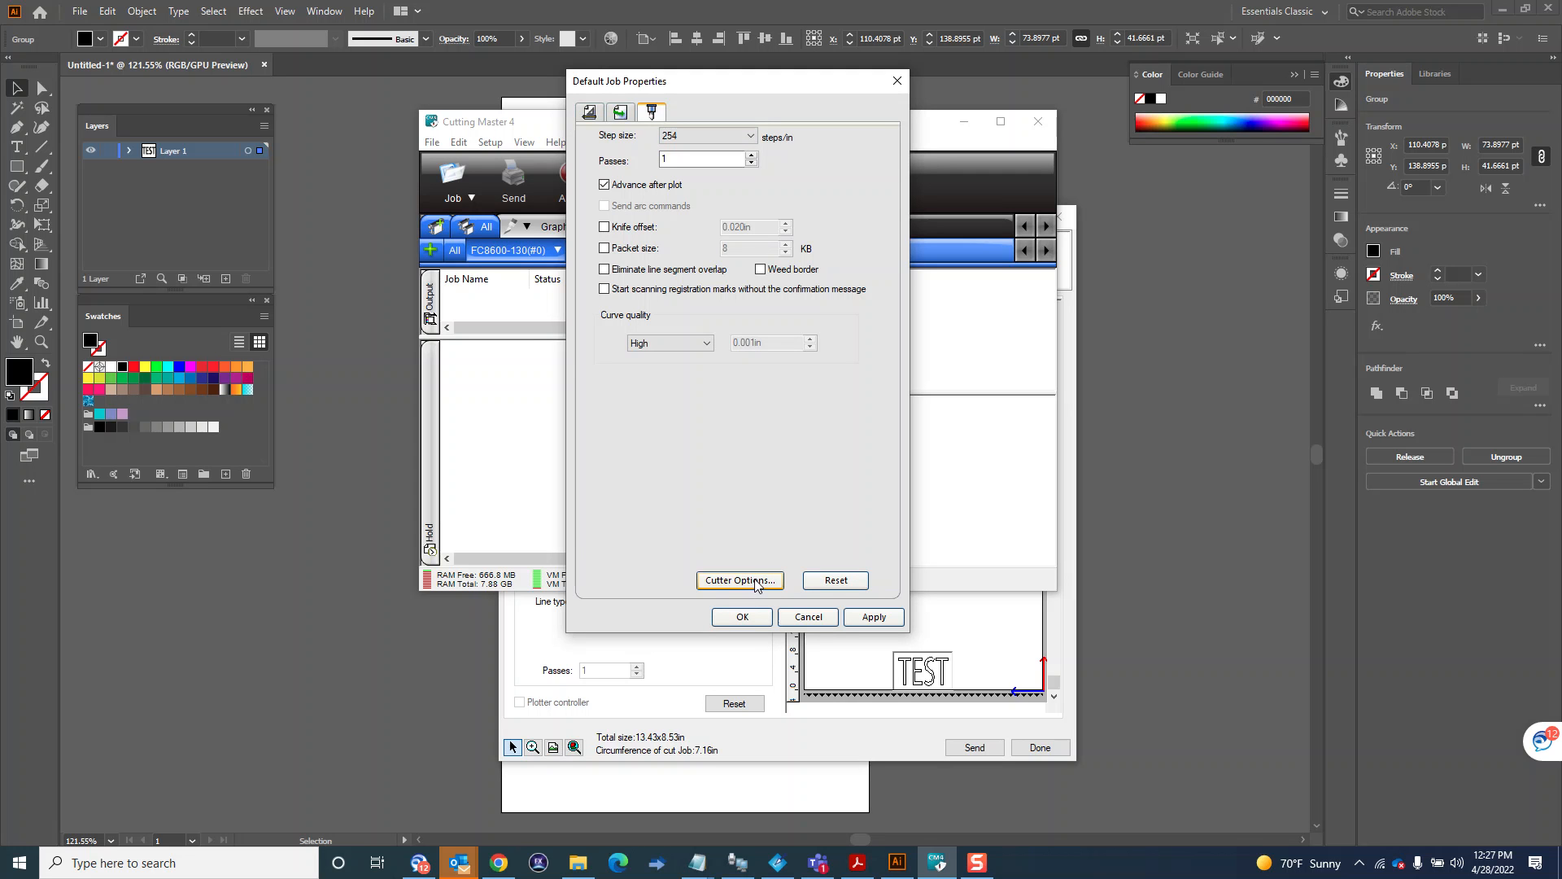
{"action": "left_click", "coordinate": [738, 579]}
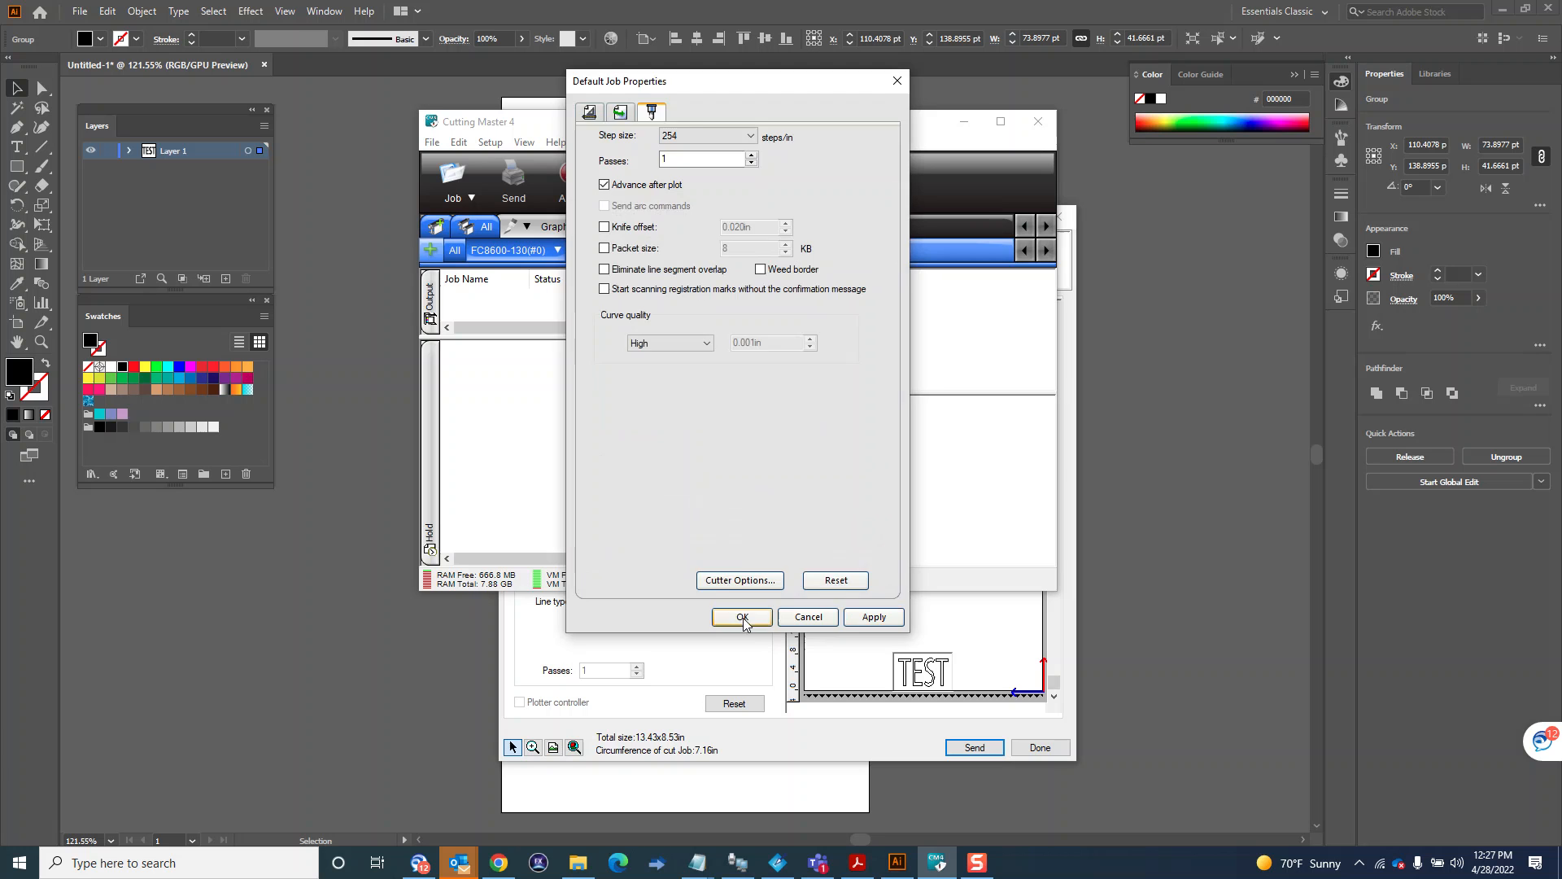
{"action": "left_click", "coordinate": [741, 616]}
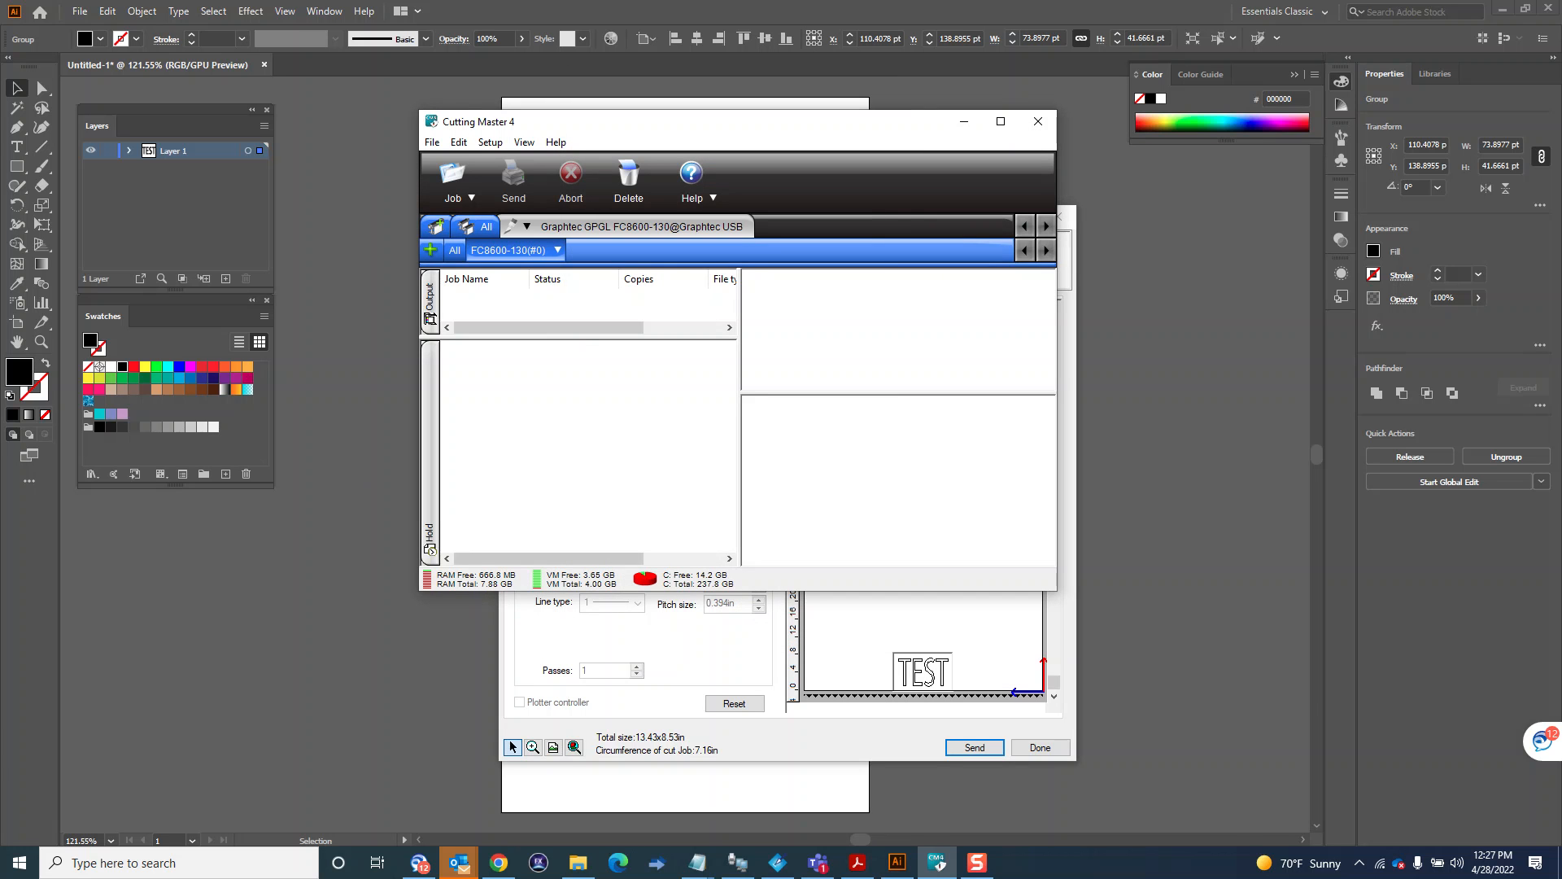